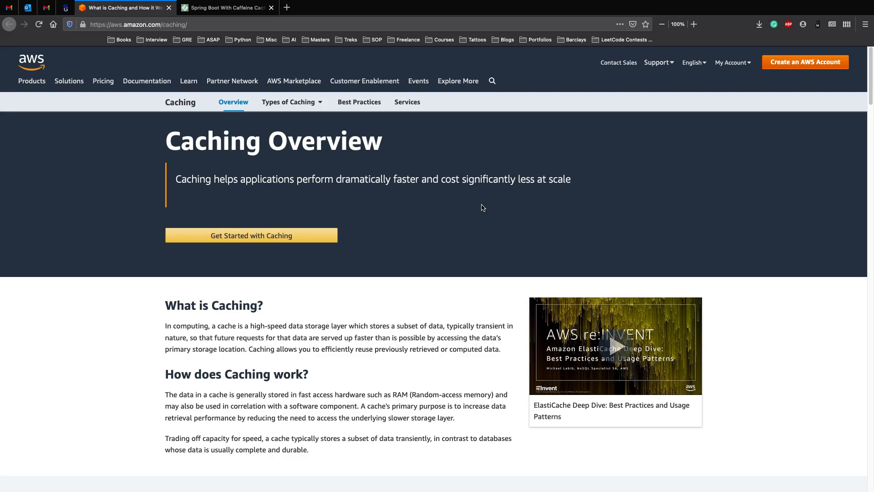
Step: Scroll through the current browser page before leaving it for the Caffeine article
scroll("down", 3)
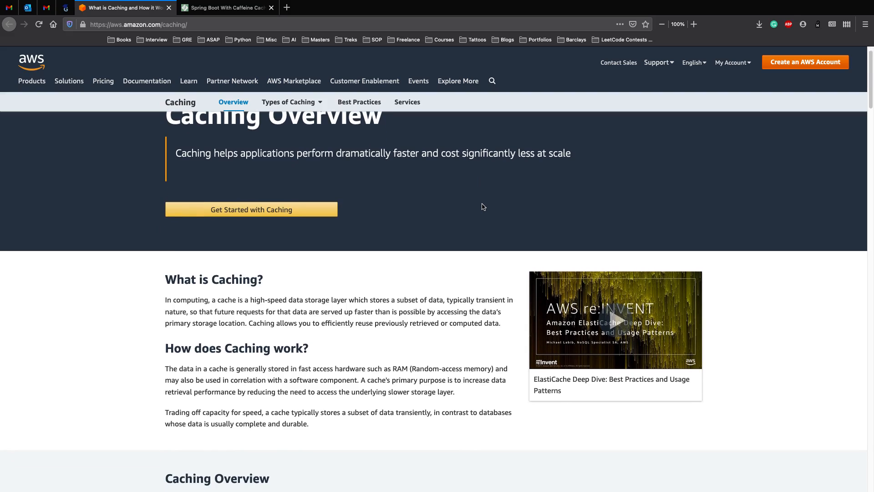
scroll("down", 3)
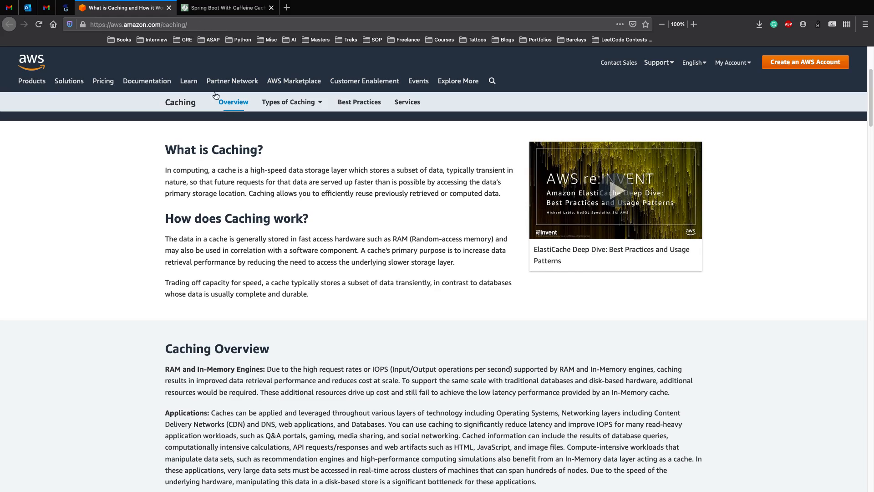
left_click(139, 24)
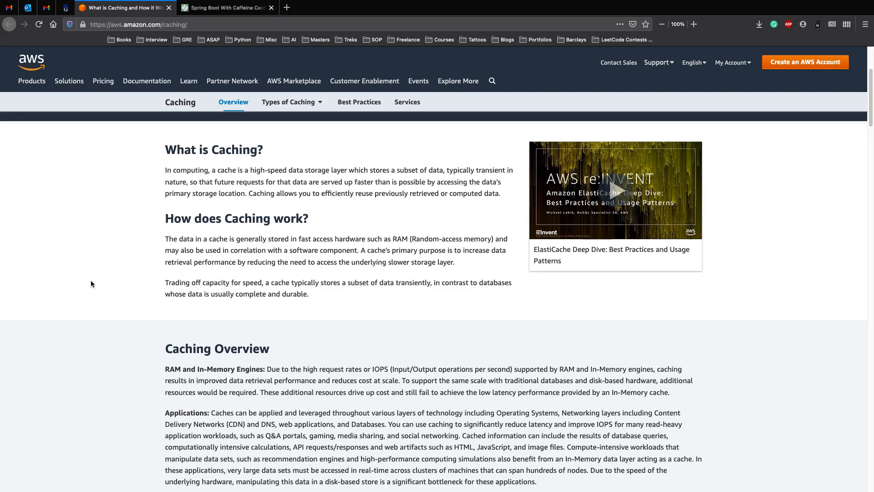
scroll("down", 3)
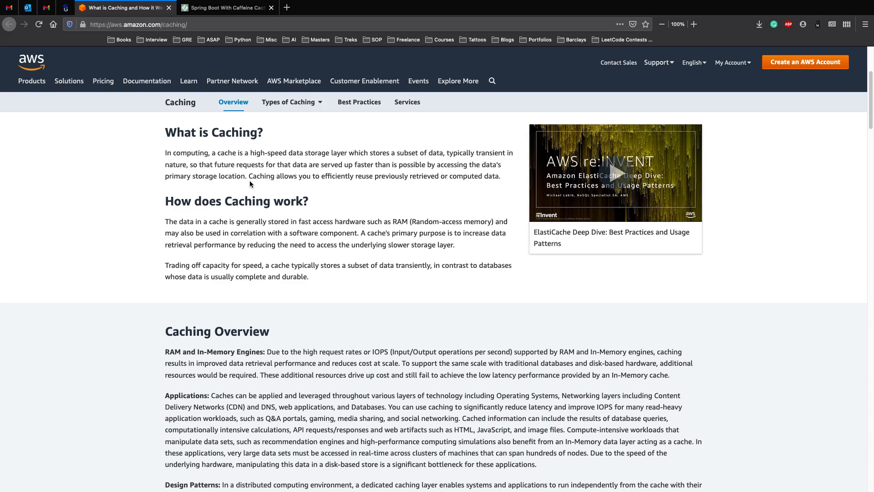
scroll("down", 3)
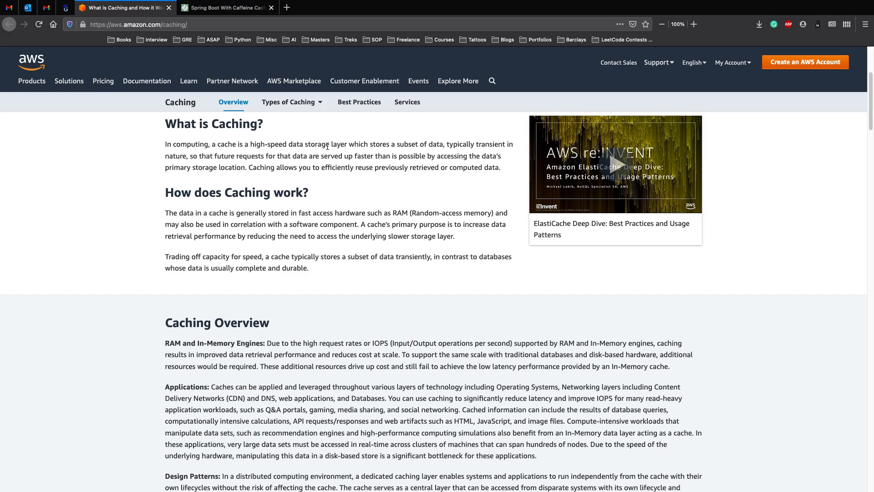
mouse_move(393, 142)
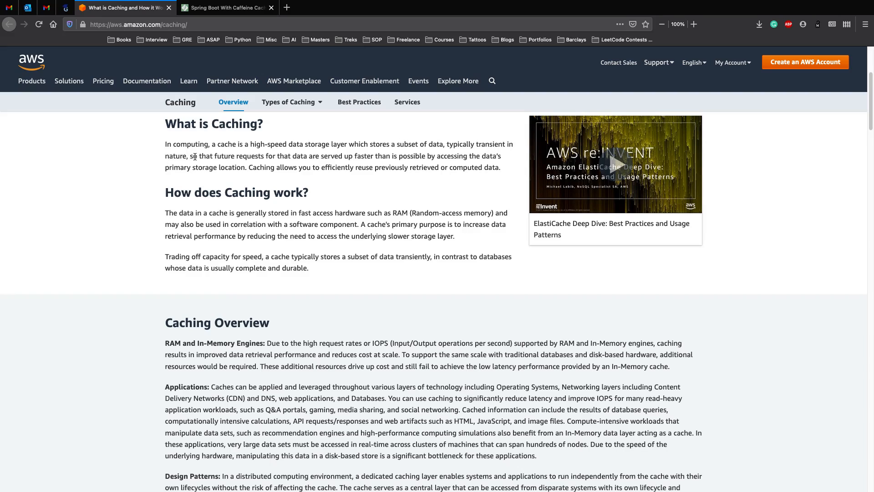
mouse_move(234, 164)
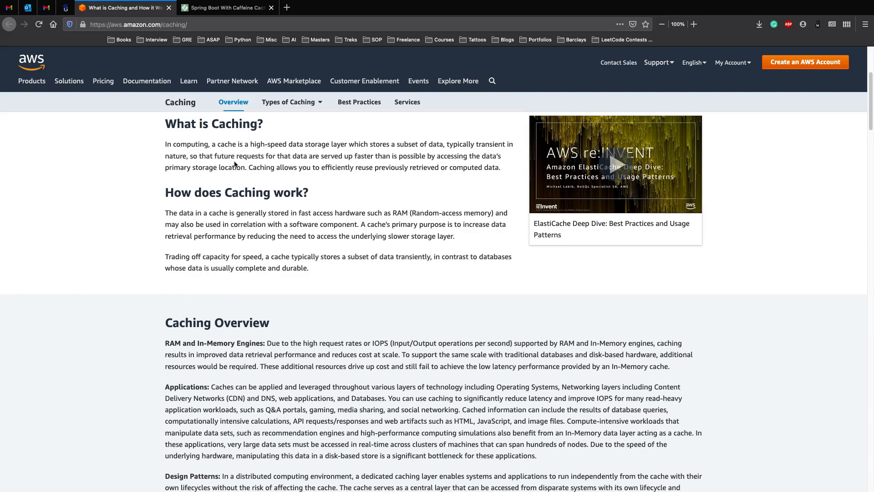
mouse_move(368, 153)
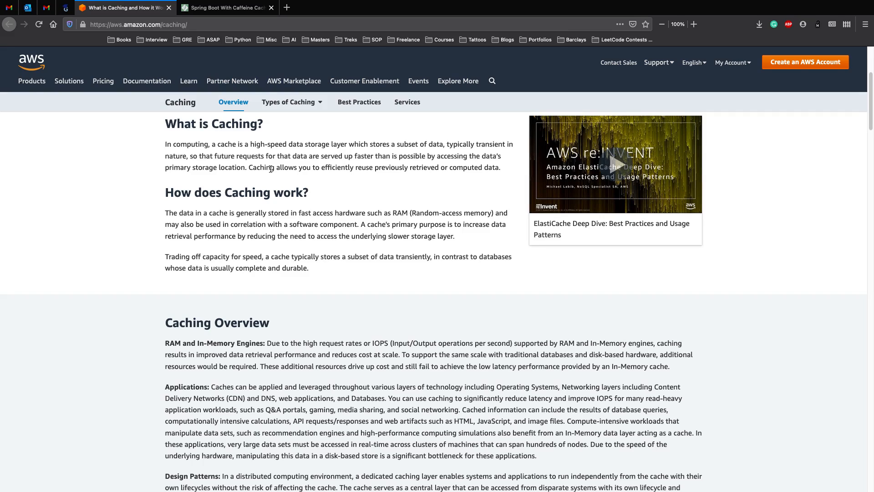
mouse_move(462, 222)
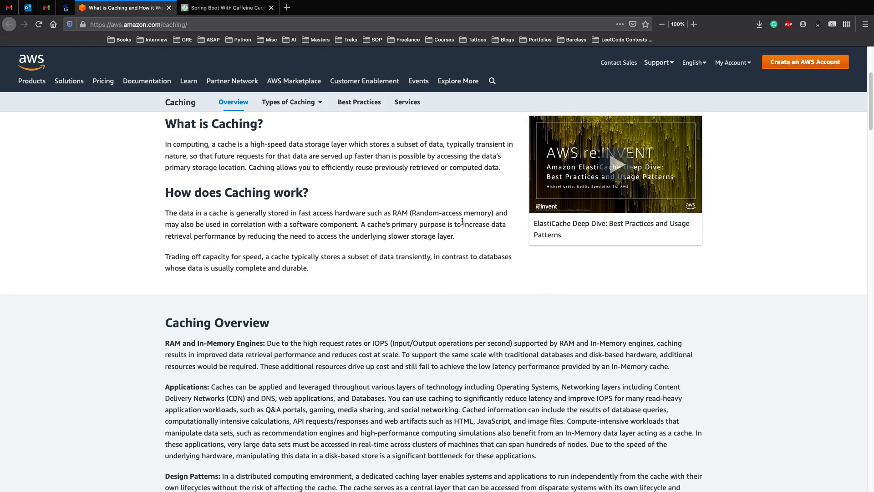
left_click_drag(464, 224, 277, 236)
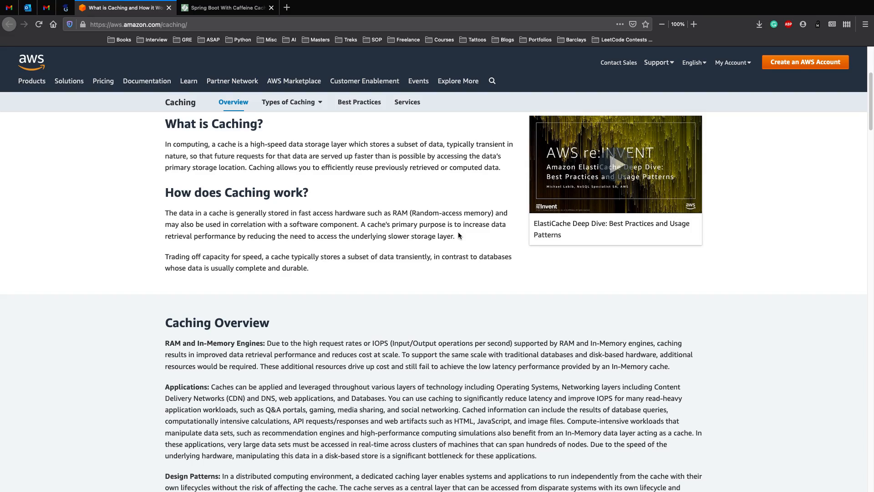
mouse_move(389, 237)
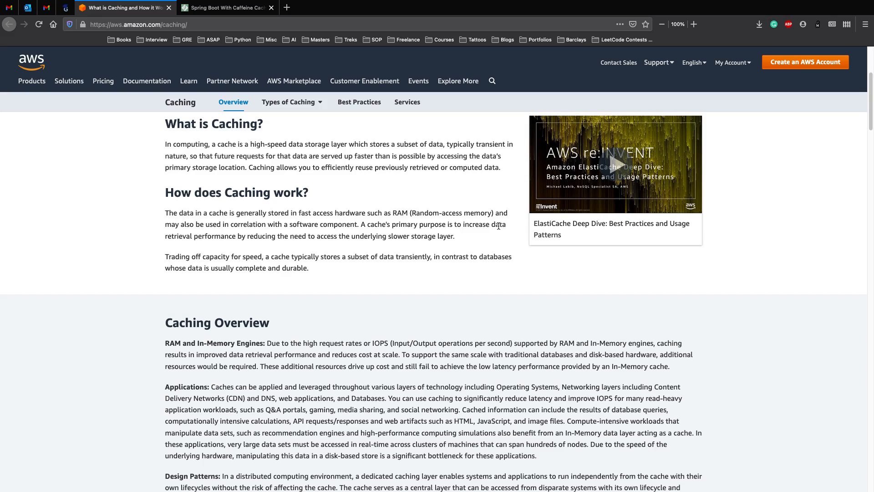
mouse_move(498, 225)
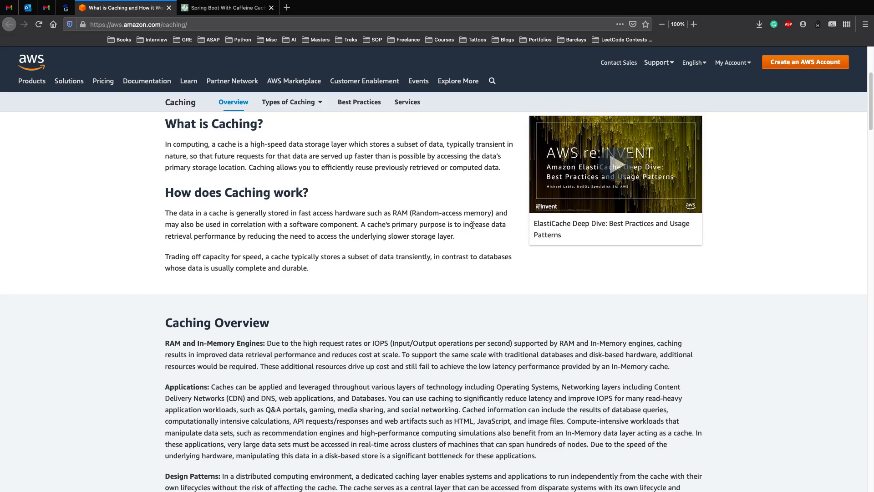
scroll("down", 3)
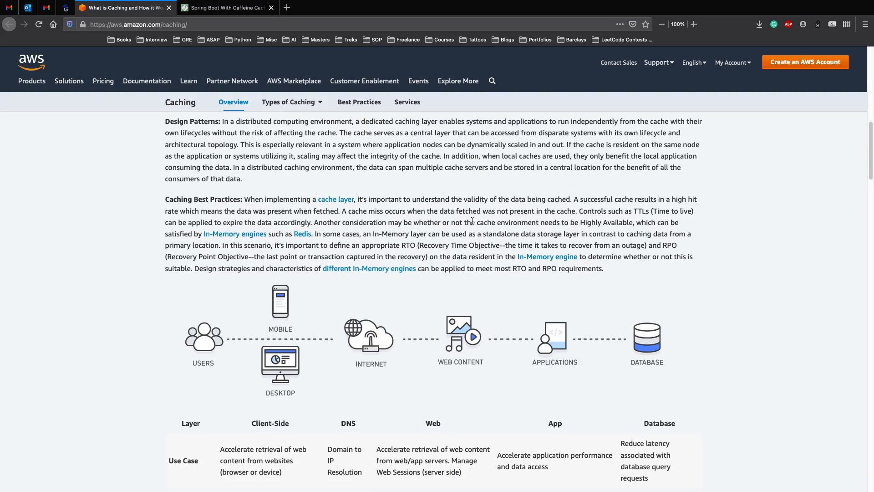
scroll("down", 3)
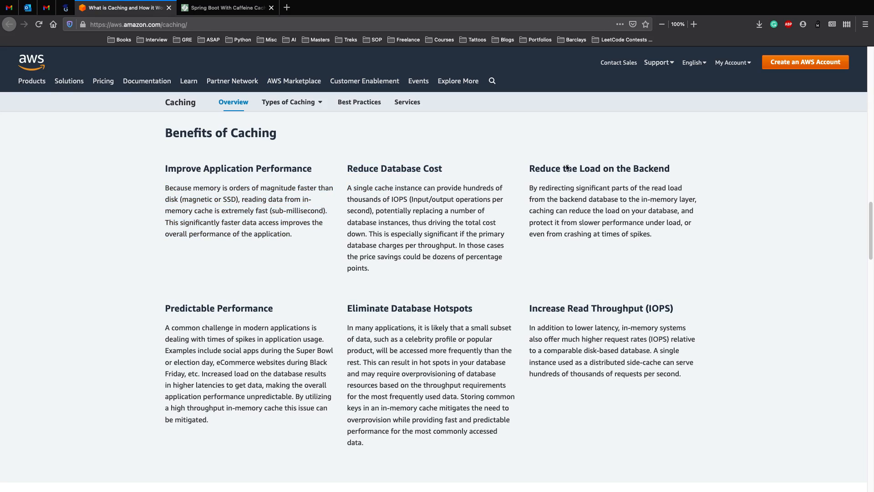
mouse_move(585, 300)
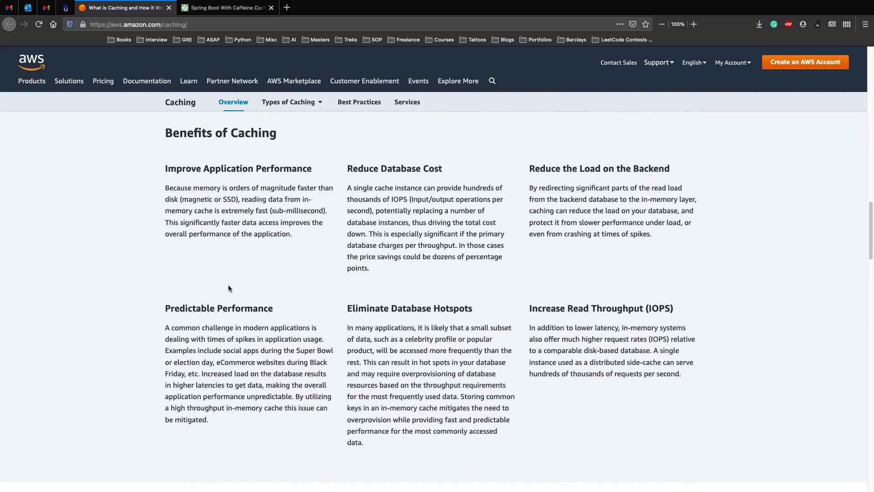
scroll("down", 3)
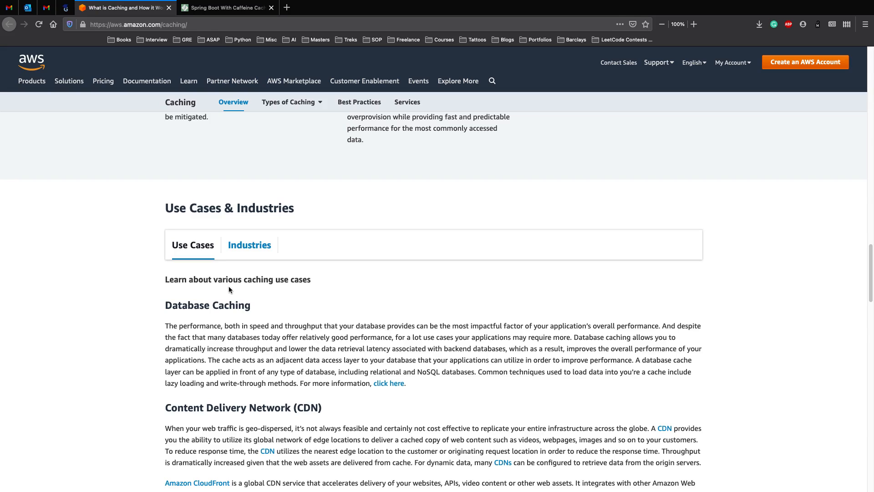
scroll("up", 3)
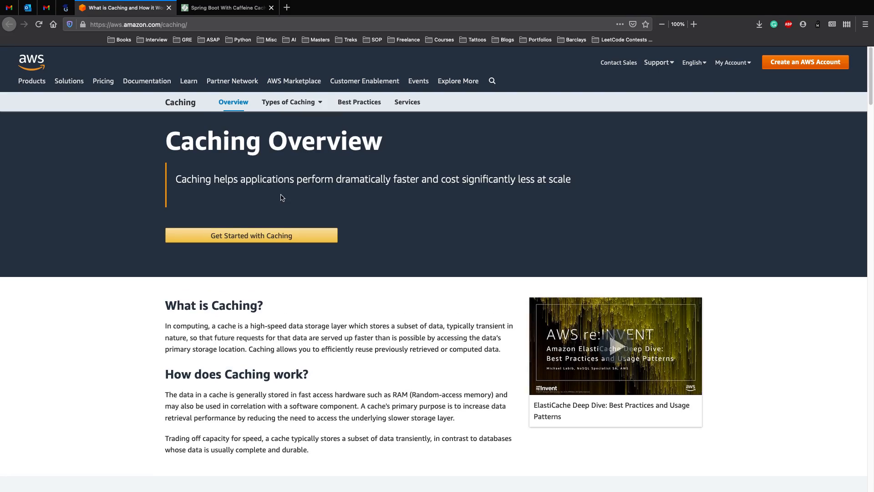
Step: Switch to the 'Spring Boot With Caffeine Cache' article, note the word Caffeine, and view its Maven dependencies
left_click(226, 7)
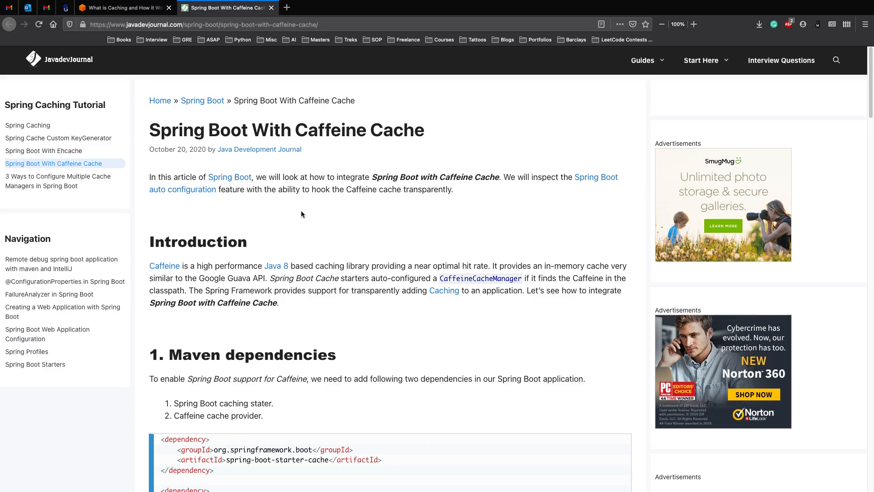
double_click(328, 130)
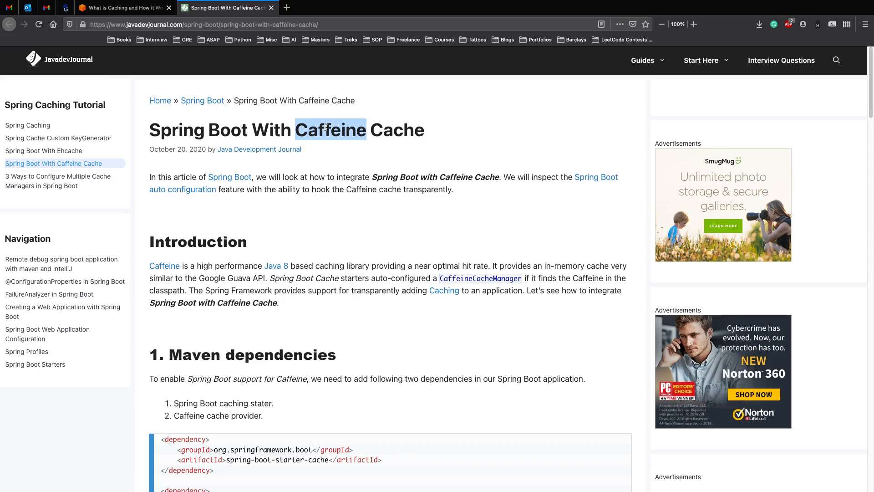
left_click(365, 163)
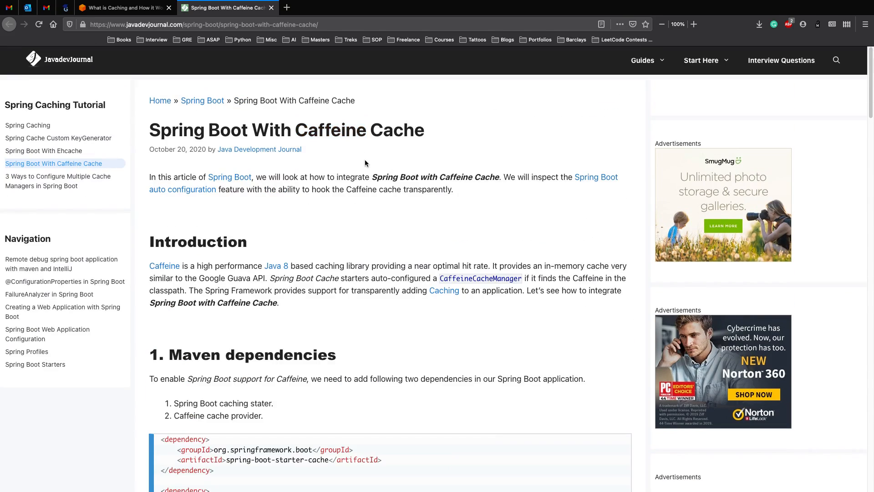
scroll("down", 3)
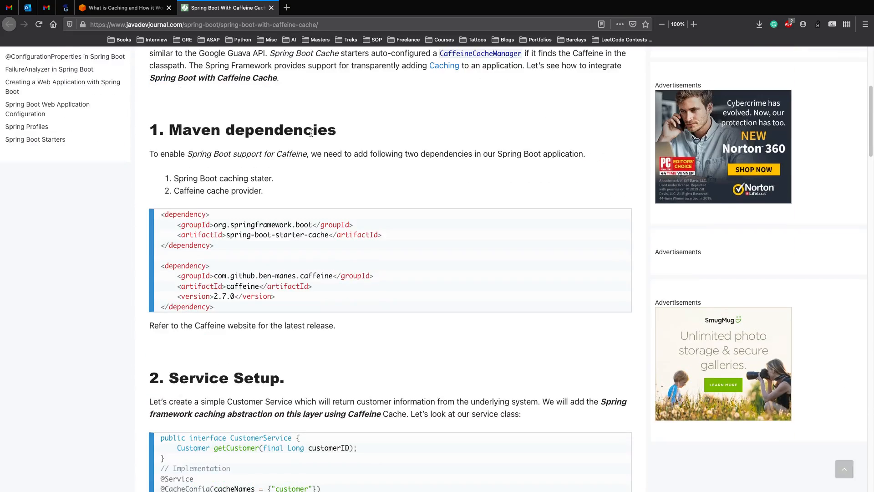
scroll("up", 3)
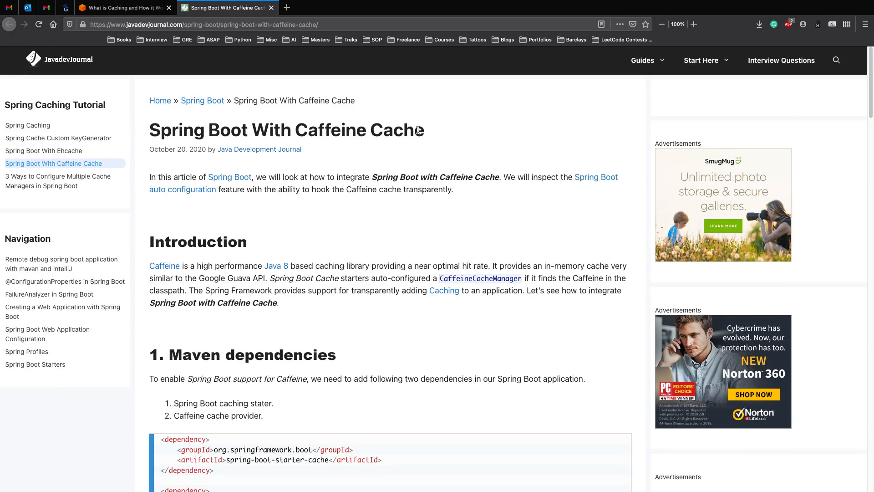
mouse_move(412, 128)
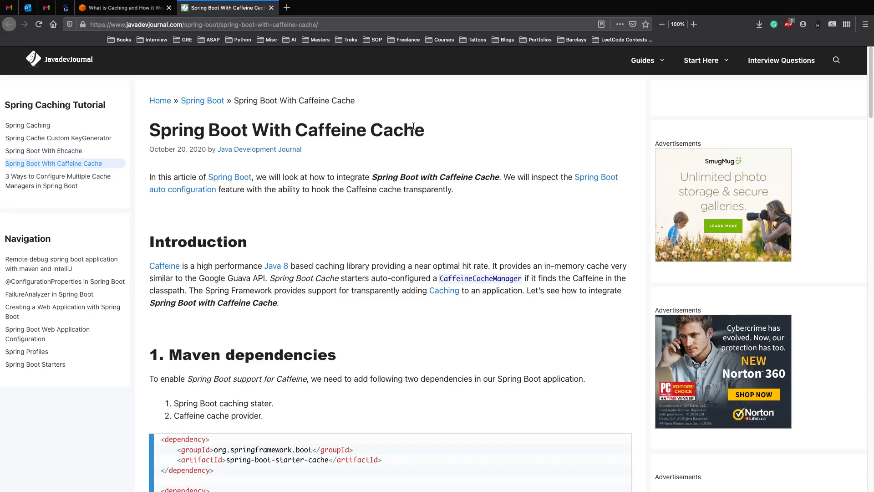
mouse_move(389, 248)
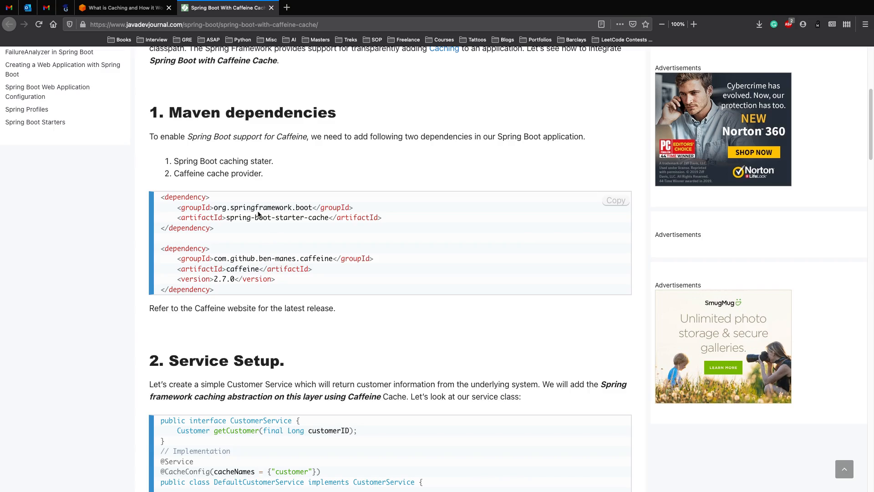
mouse_move(318, 215)
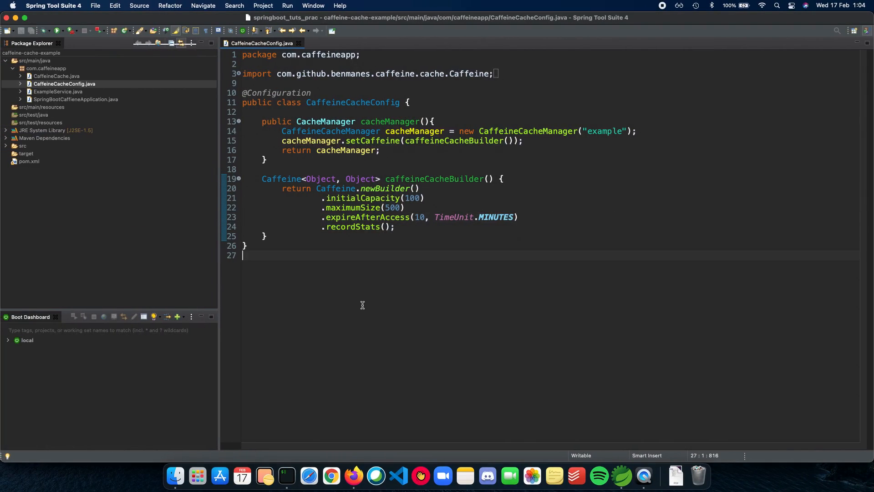
mouse_move(383, 299)
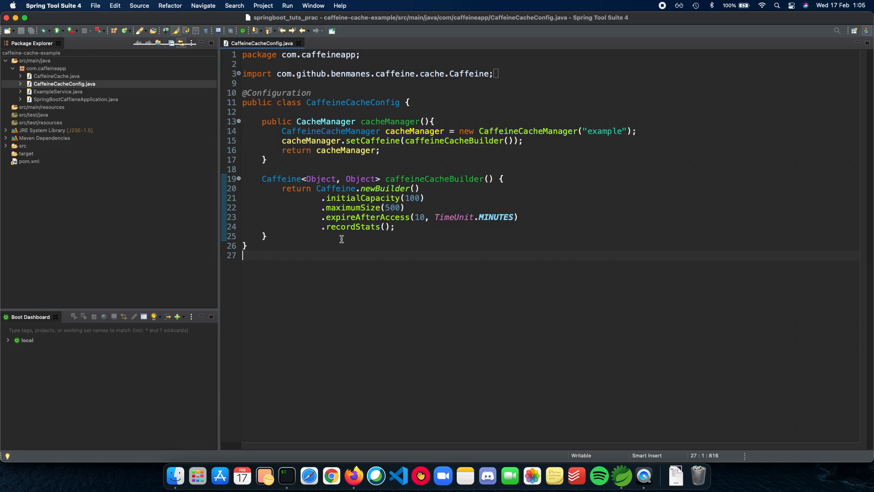
mouse_move(389, 107)
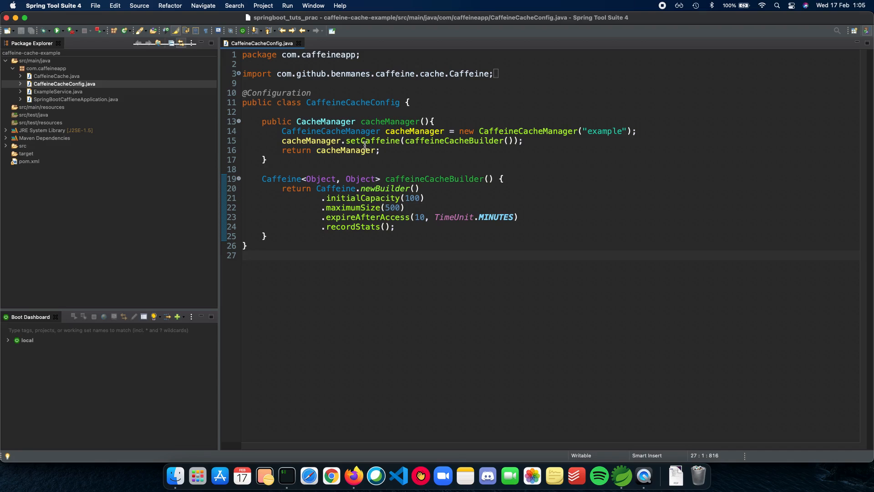
mouse_move(406, 102)
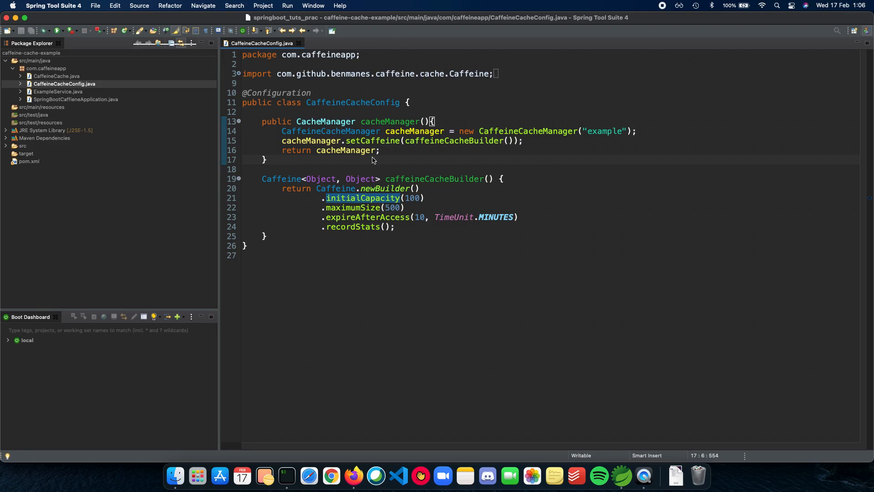
left_click(75, 99)
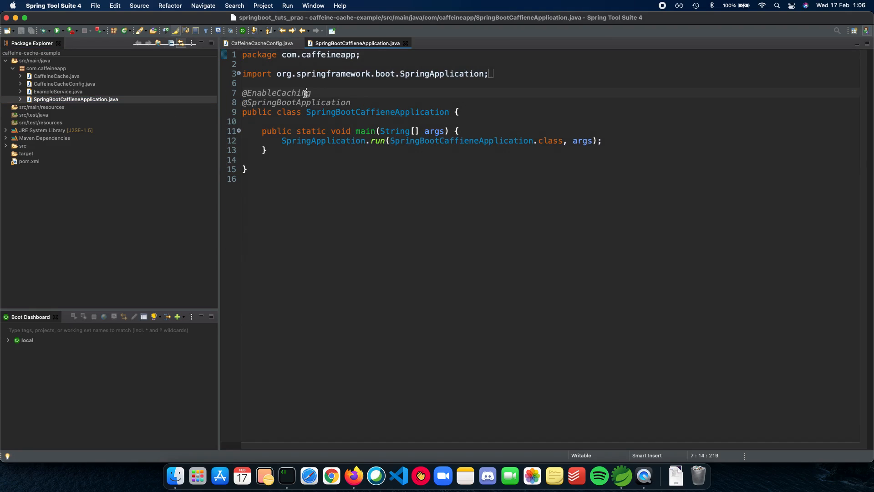
double_click(278, 93)
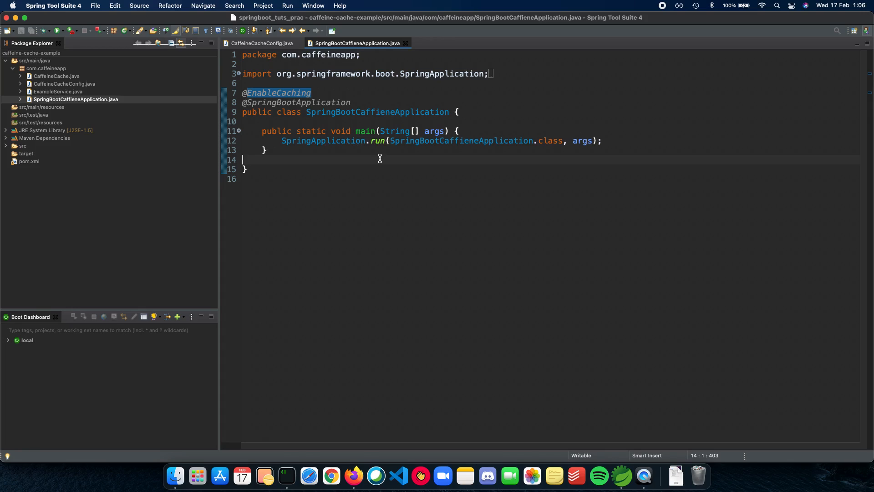
mouse_move(416, 93)
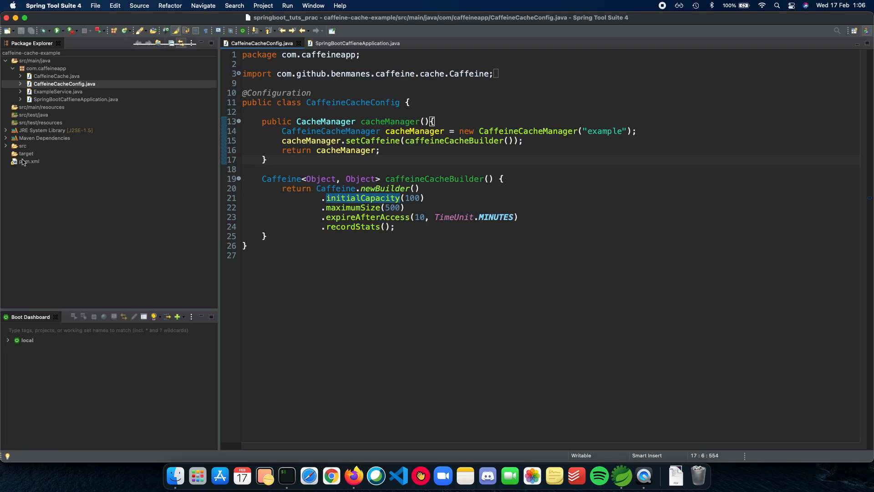
Step: View the Caffeine and spring-boot-starter-cache dependencies in pom.xml, then return to the main class
left_click(29, 161)
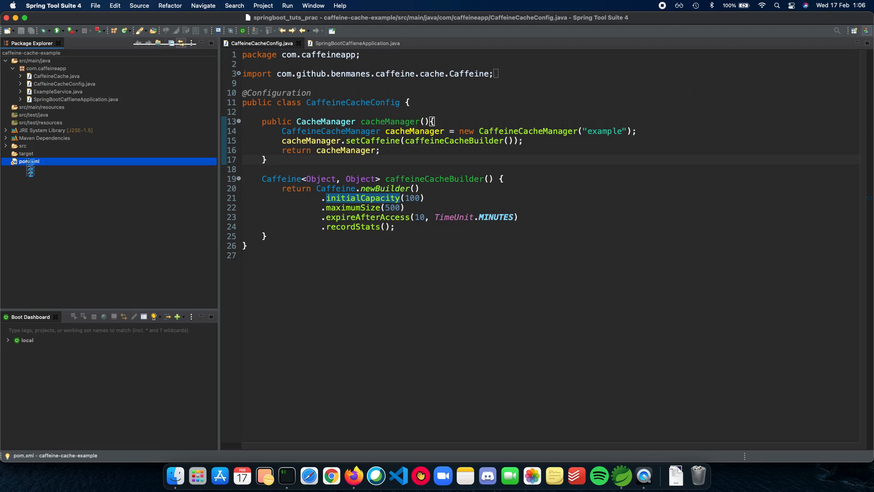
double_click(28, 161)
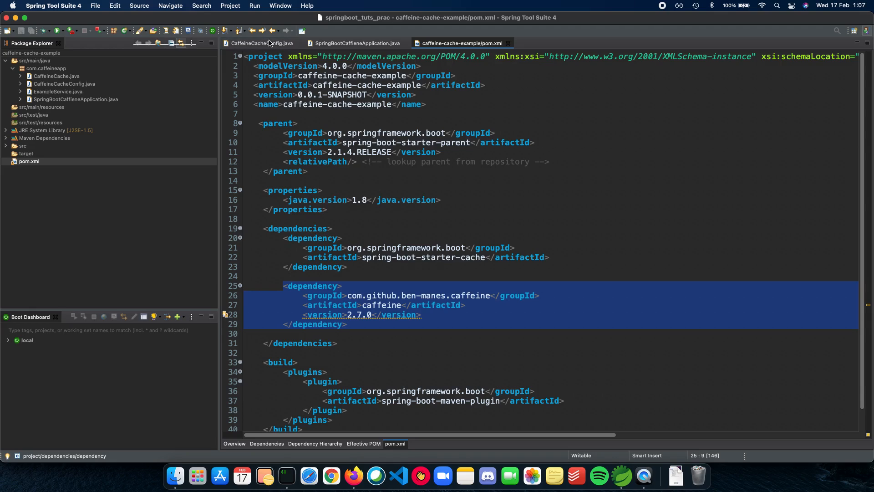
left_click(357, 42)
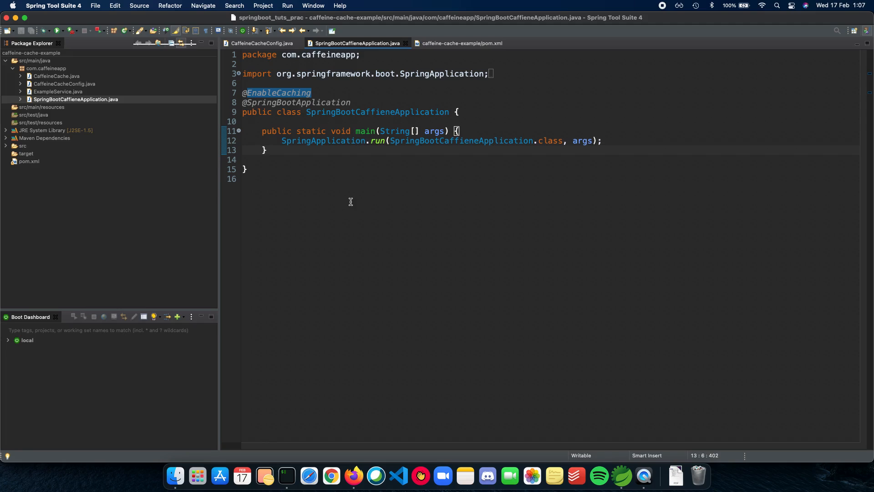
left_click(266, 150)
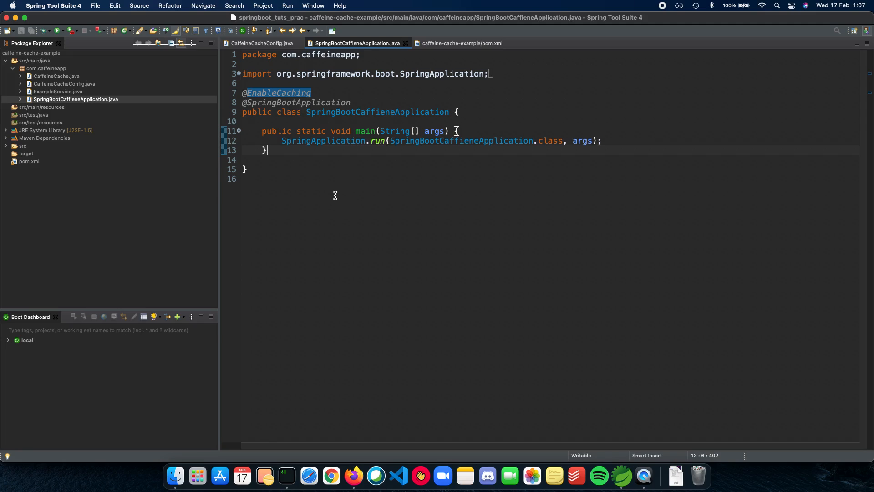
left_click(58, 91)
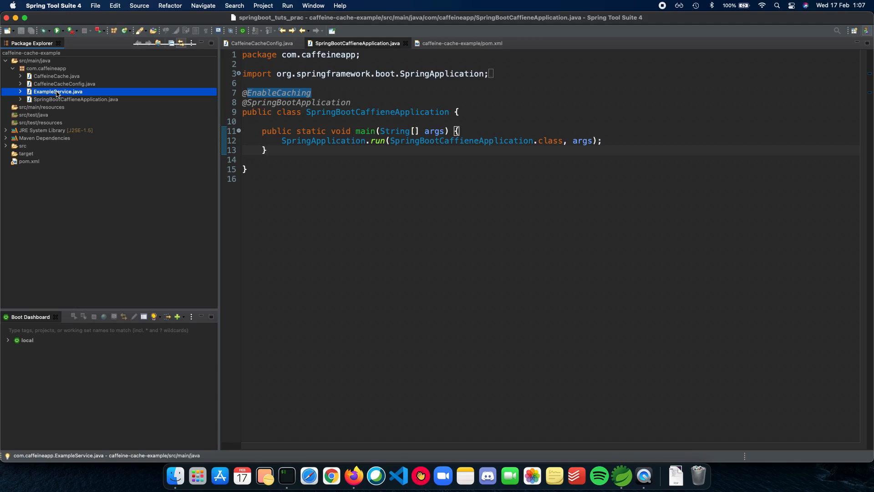
double_click(57, 92)
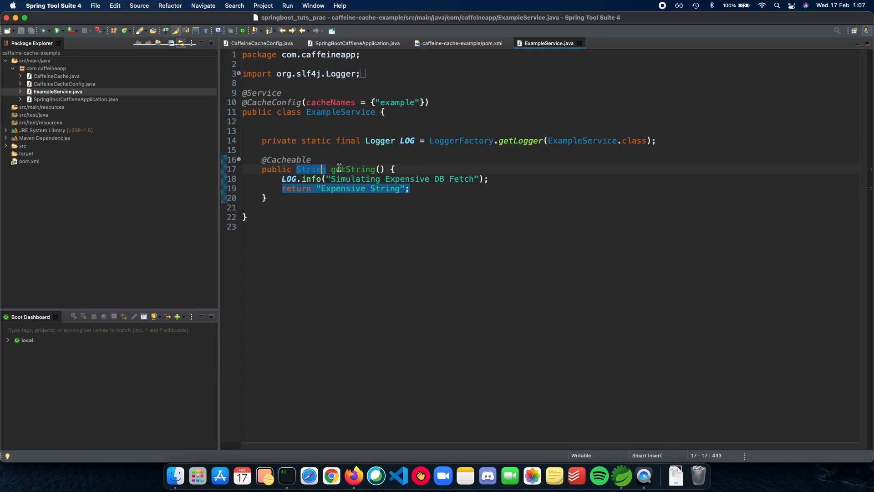
mouse_move(454, 186)
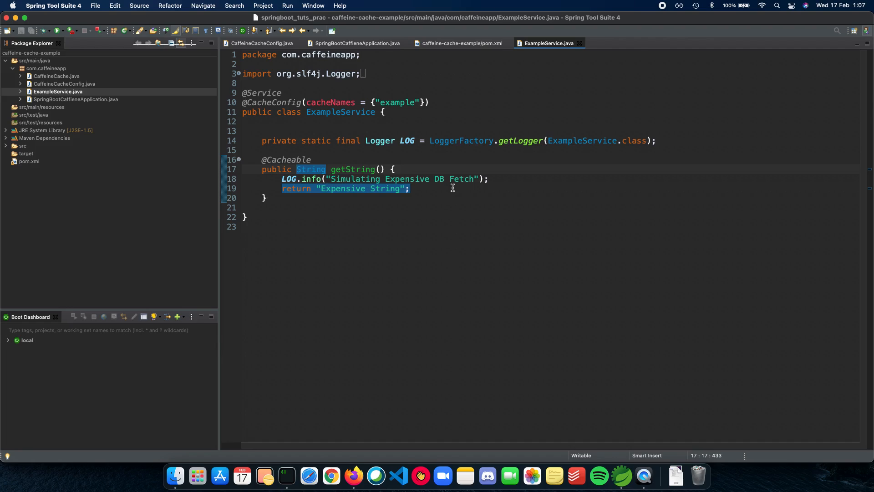
left_click(409, 189)
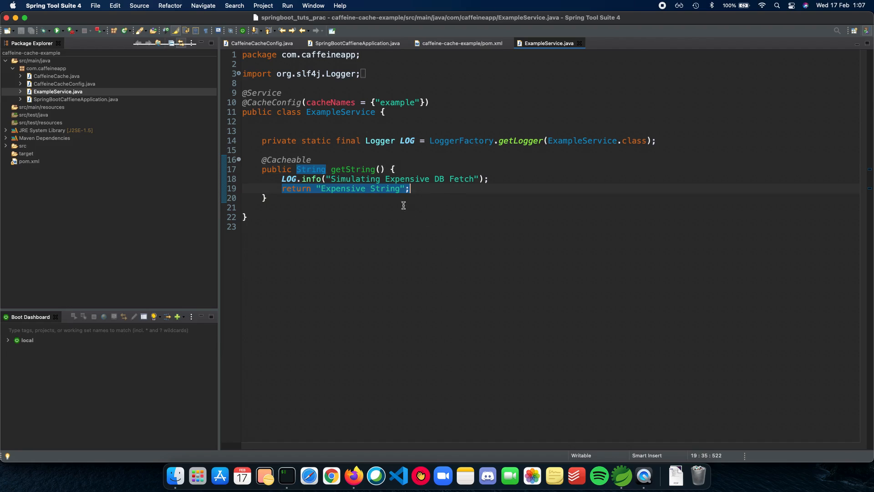
mouse_move(379, 183)
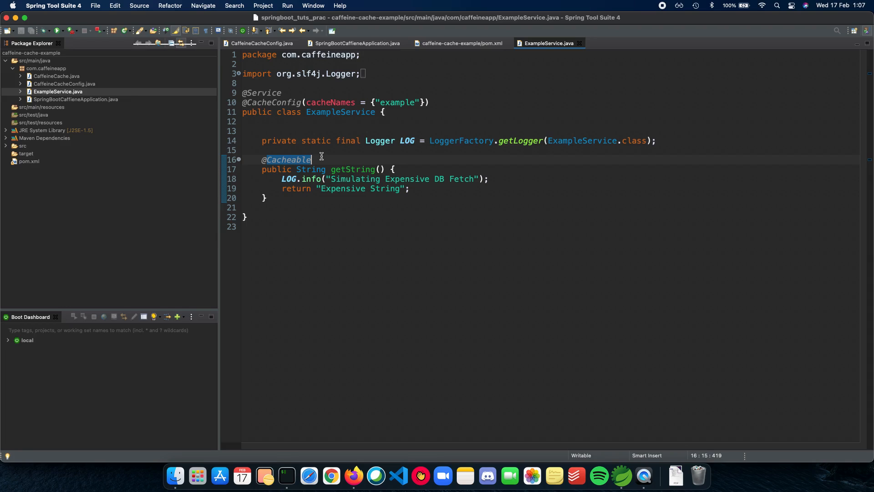
mouse_move(320, 188)
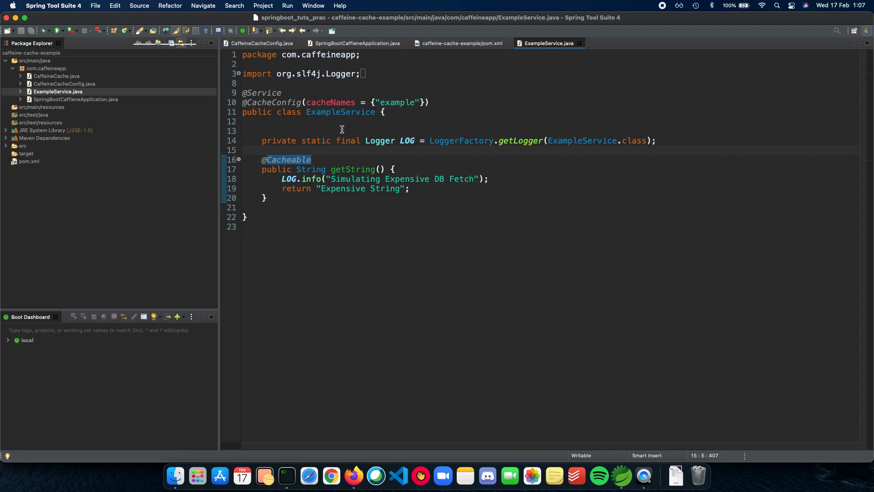
double_click(273, 102)
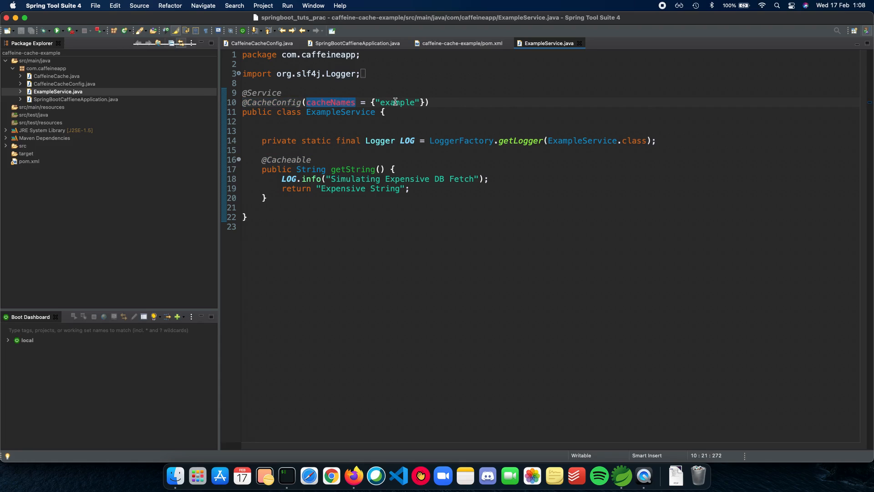
left_click(260, 43)
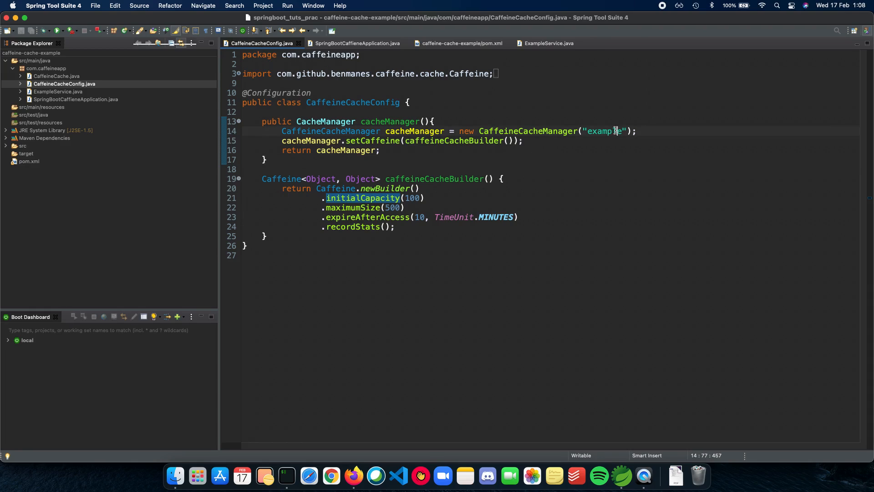
double_click(604, 131)
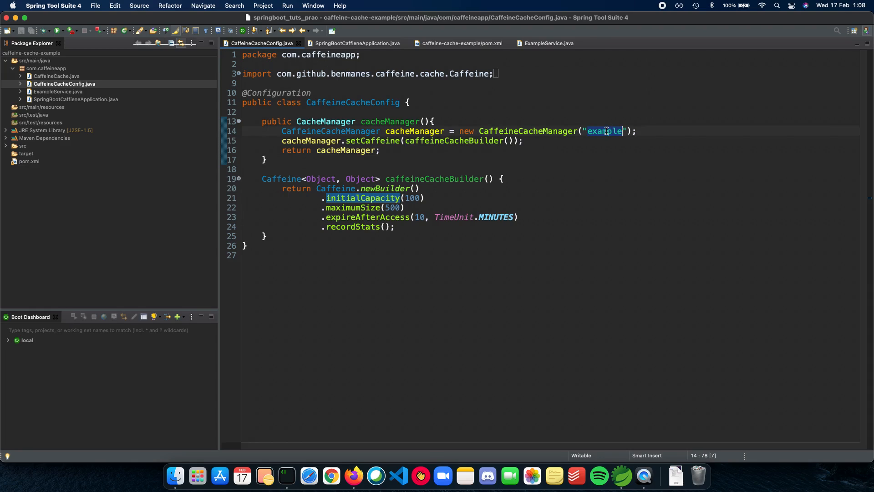
left_click(548, 43)
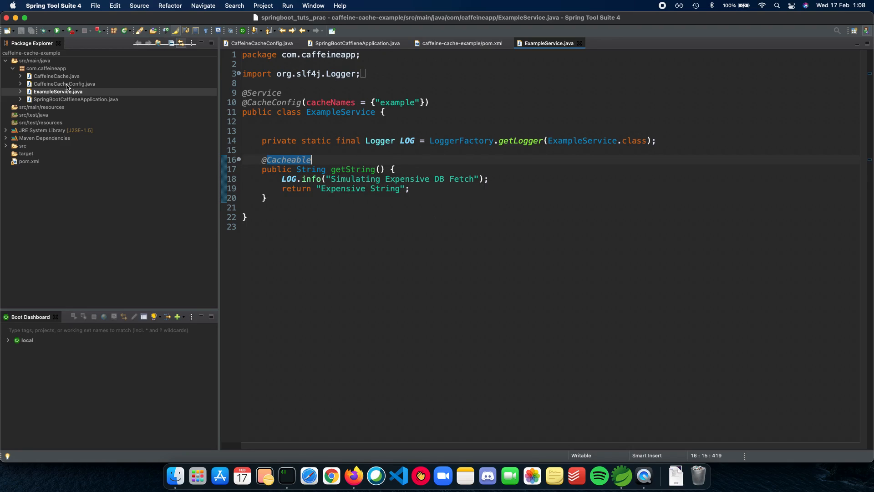
Step: Show the CaffeineCache CommandLineRunner and highlight the LOG logger in its run method
left_click(56, 75)
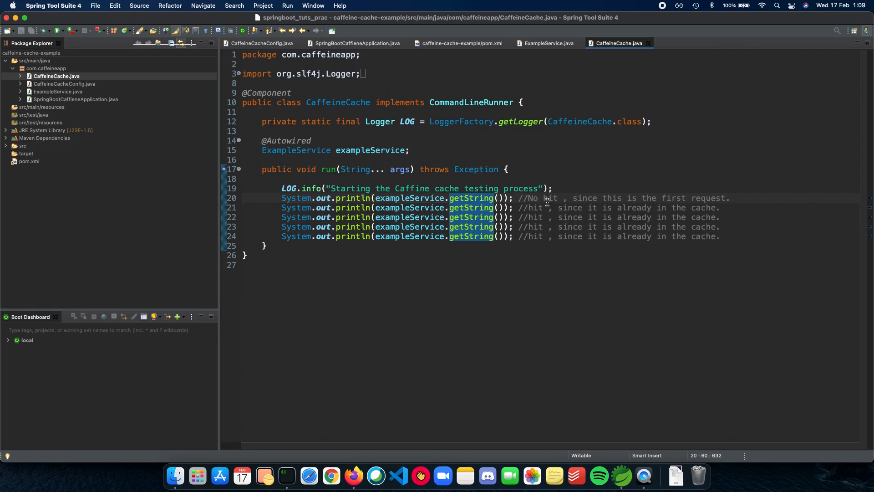
mouse_move(258, 188)
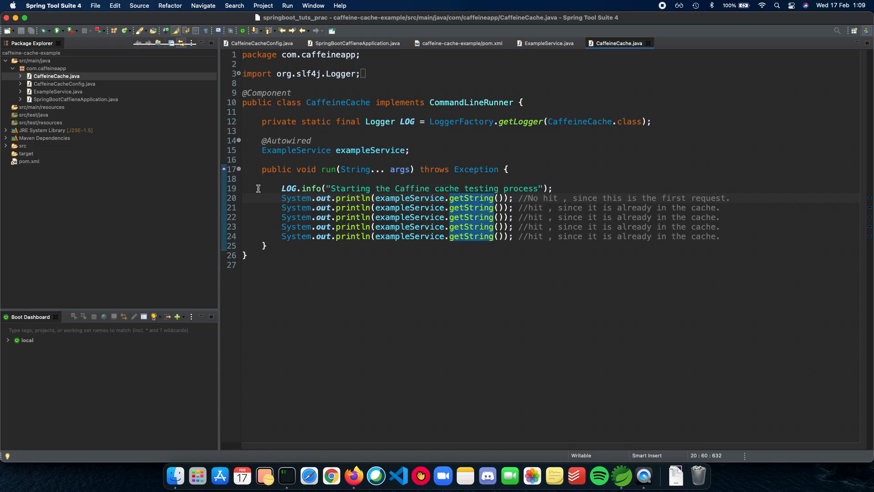
double_click(289, 188)
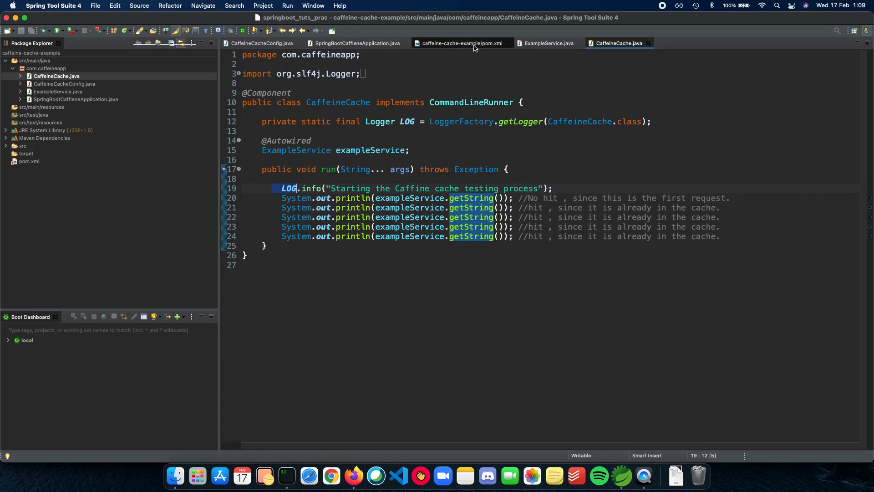
Step: Flip between the ExampleService, main application and CaffeineCache classes to relate them
left_click(548, 43)
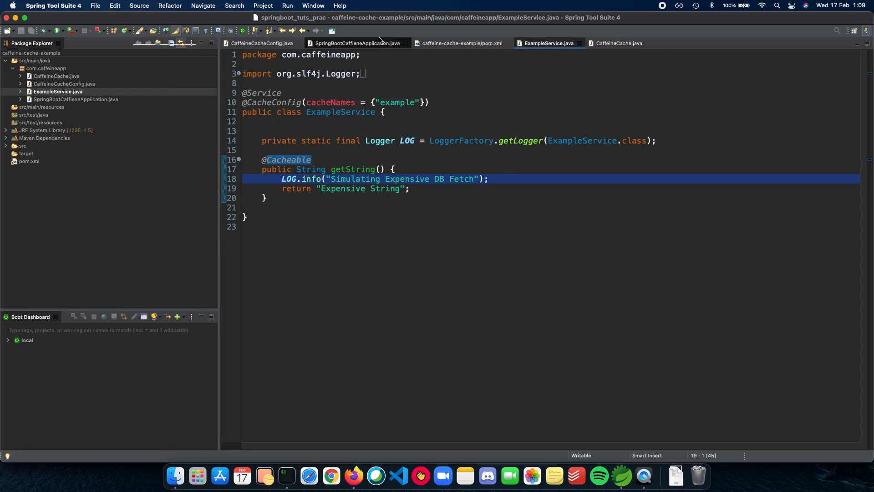
left_click(357, 43)
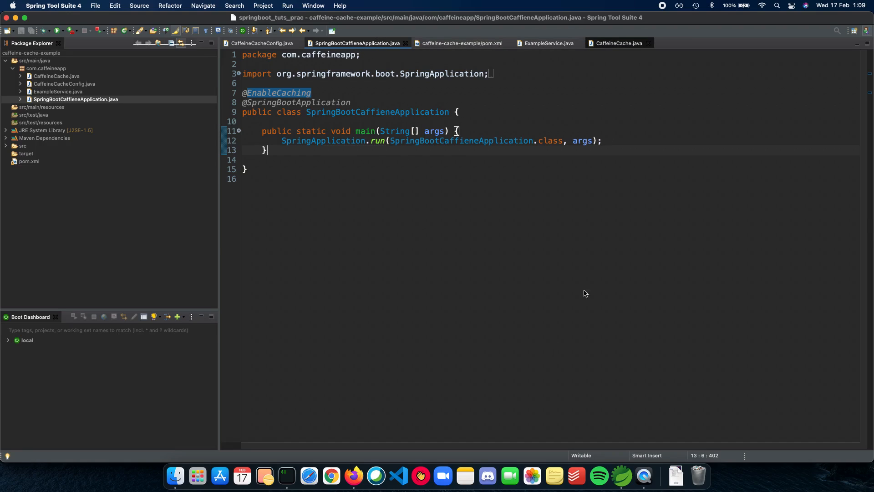
left_click(617, 43)
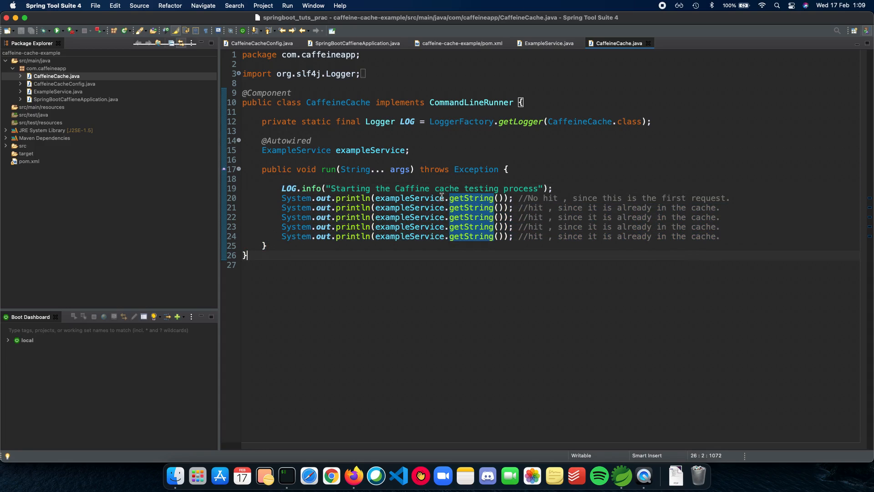
left_click(548, 43)
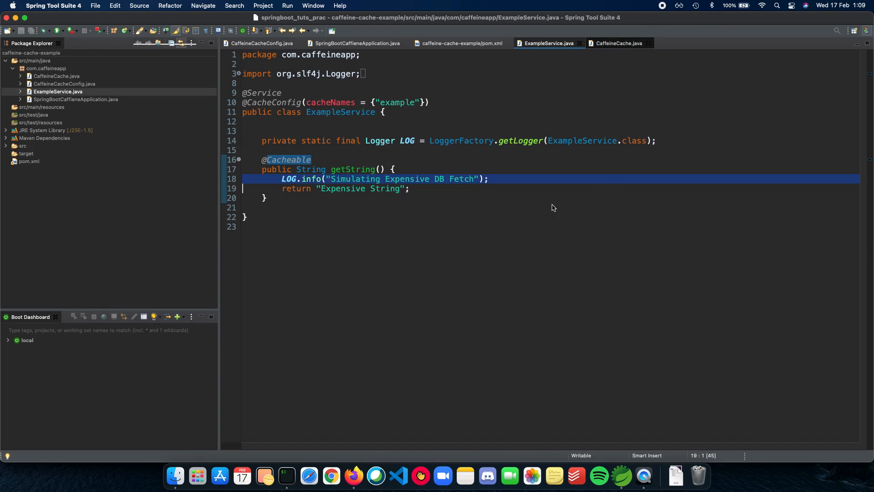
left_click(619, 43)
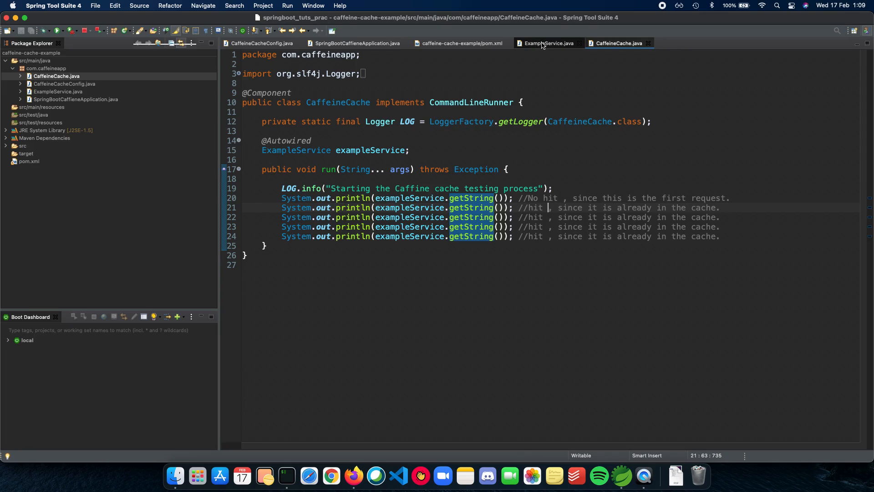
Step: Show ExampleService beside the run's console output, resizing the Console to reveal more code
left_click(549, 43)
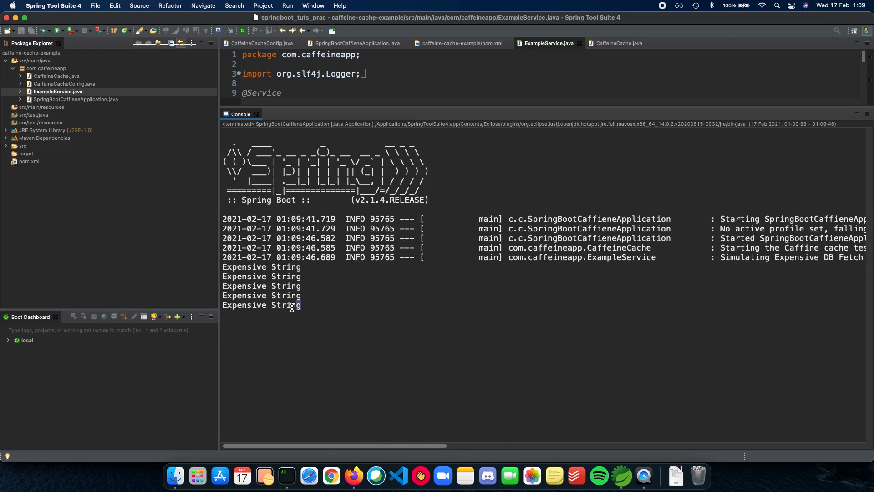
left_click_drag(223, 267, 302, 306)
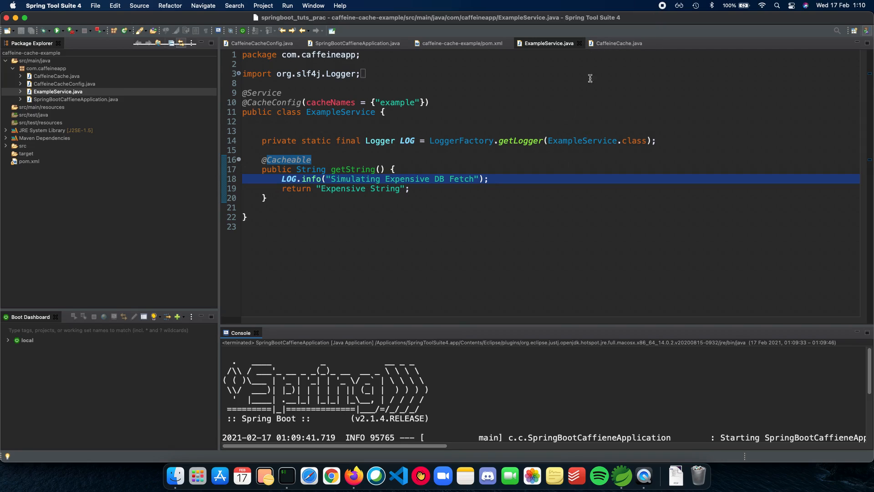
left_click(619, 43)
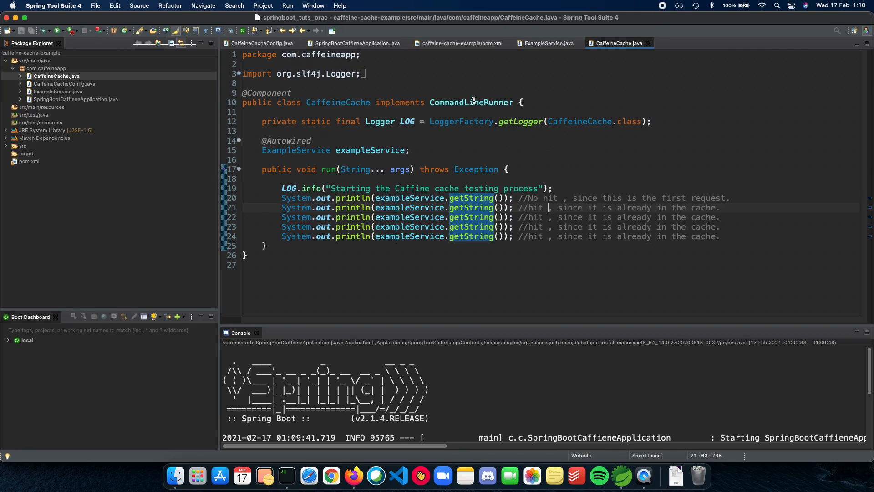
left_click(357, 43)
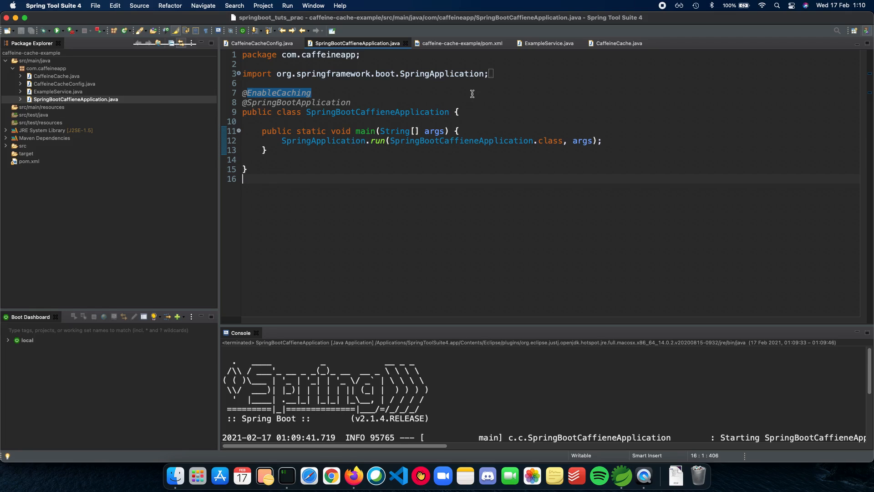
mouse_move(500, 88)
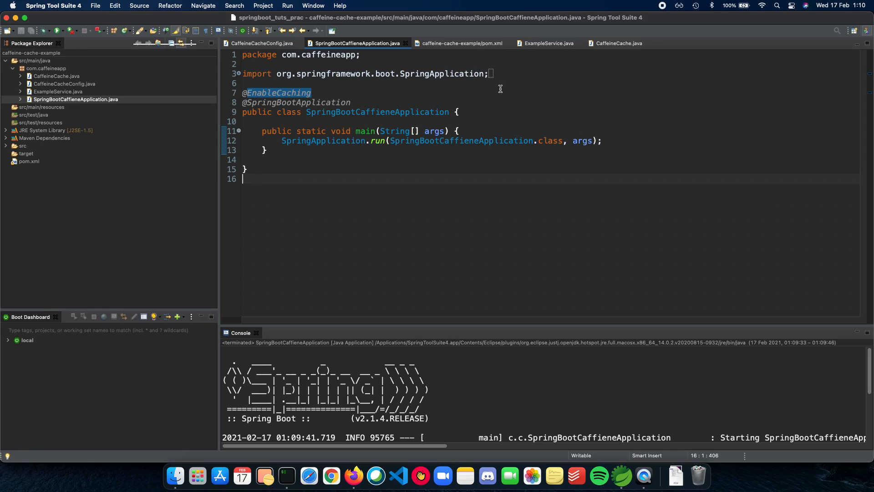
mouse_move(553, 93)
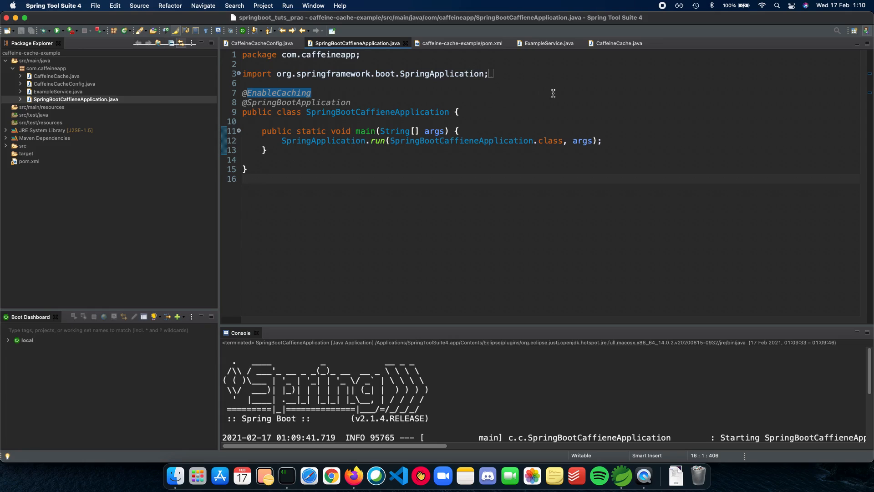